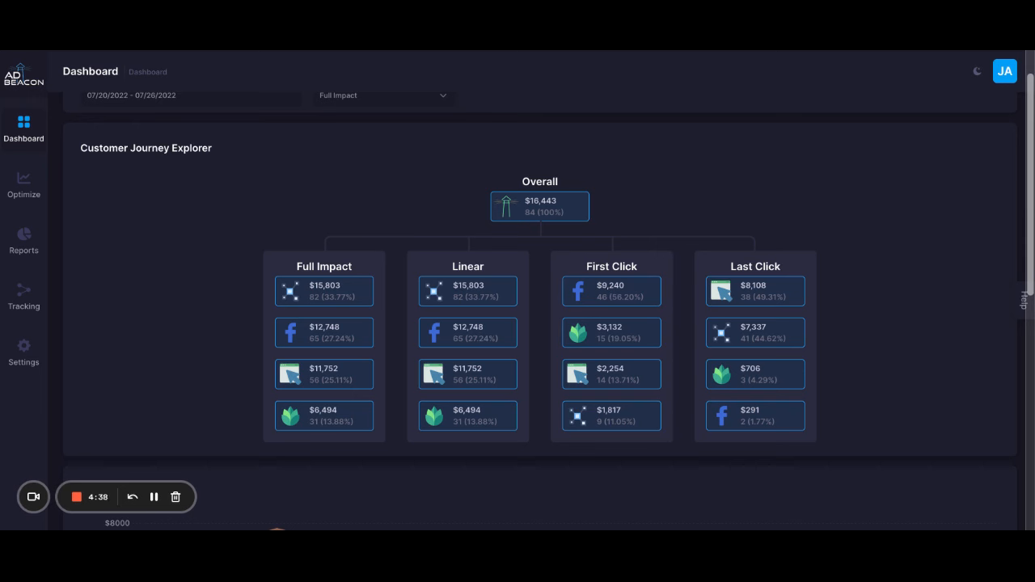
# Hide the Organic Search and Referral series so the Overall Revenue chart shows Direct Traffic and Facebook
pyautogui.scroll(-3)
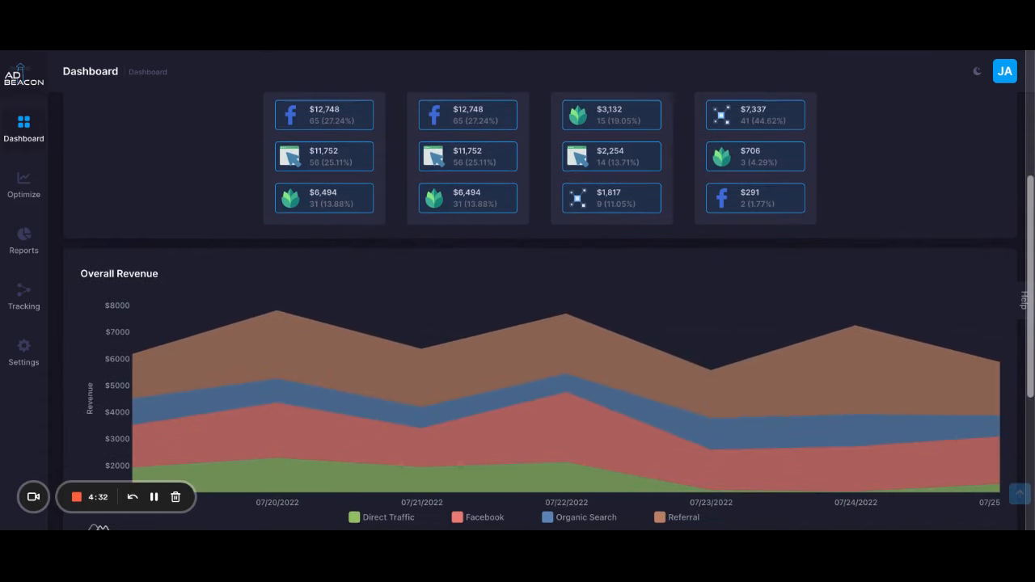
pyautogui.scroll(-3)
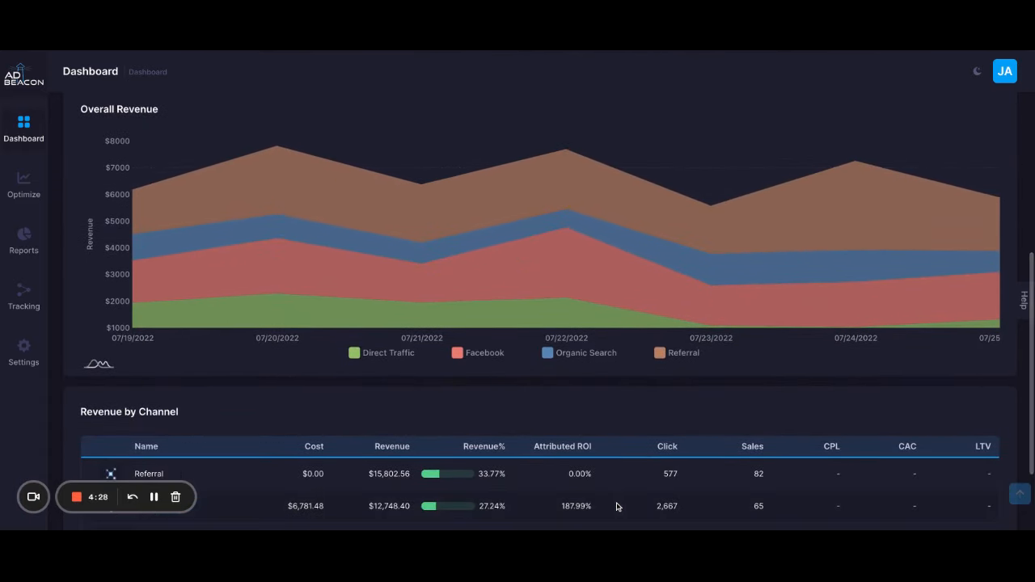
pyautogui.scroll(-3)
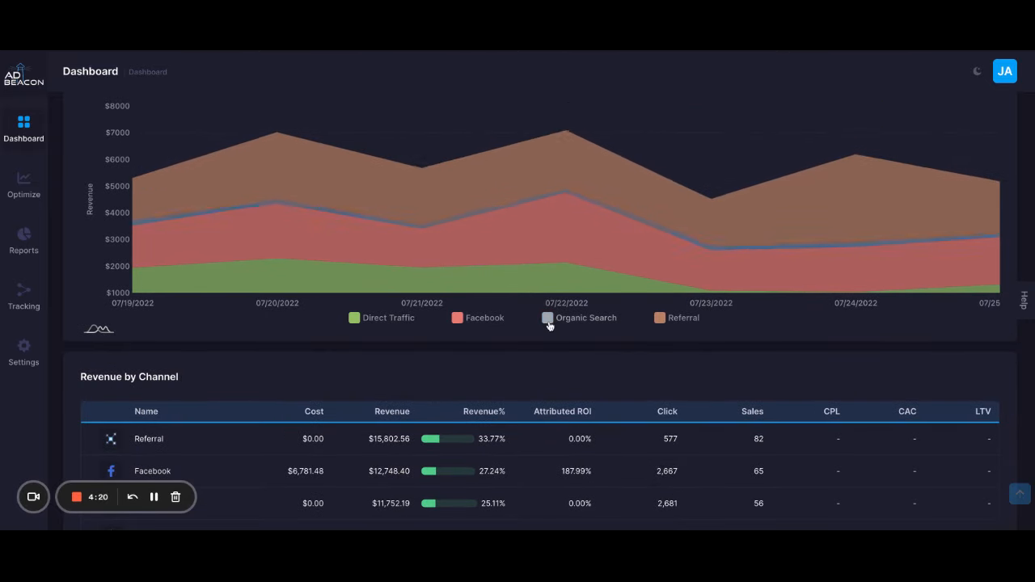
pyautogui.click(549, 317)
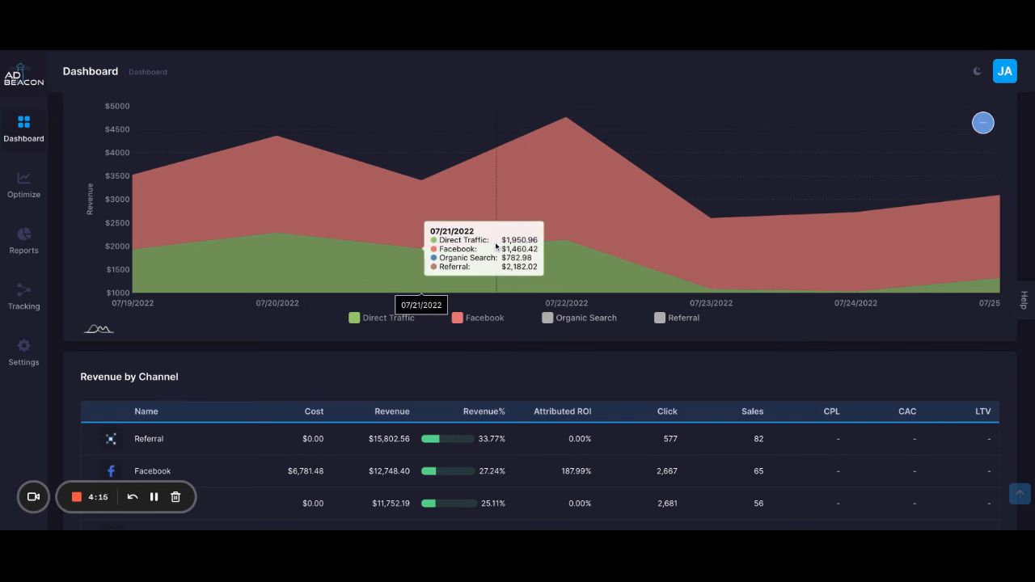
pyautogui.click(23, 240)
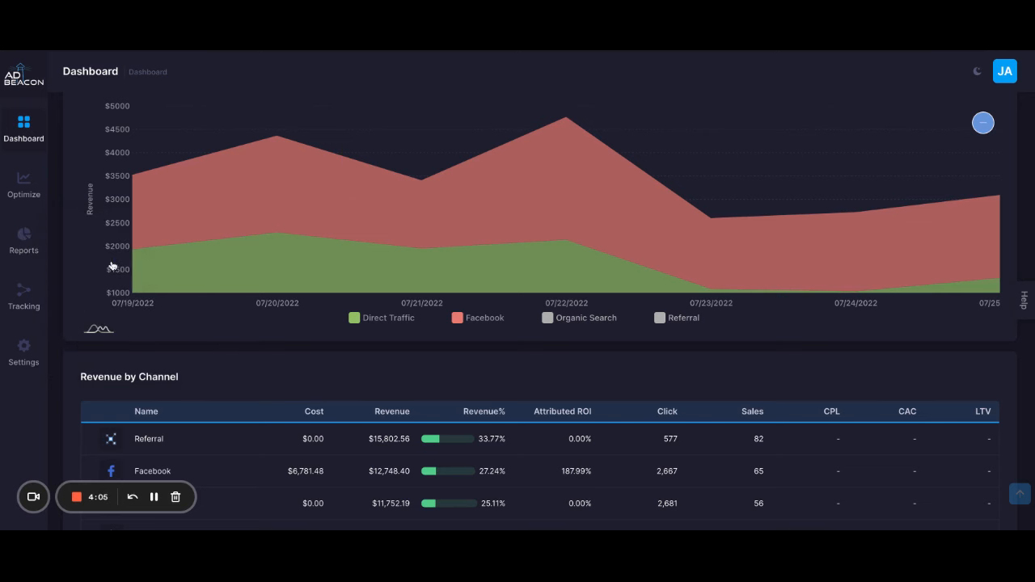
pyautogui.click(23, 239)
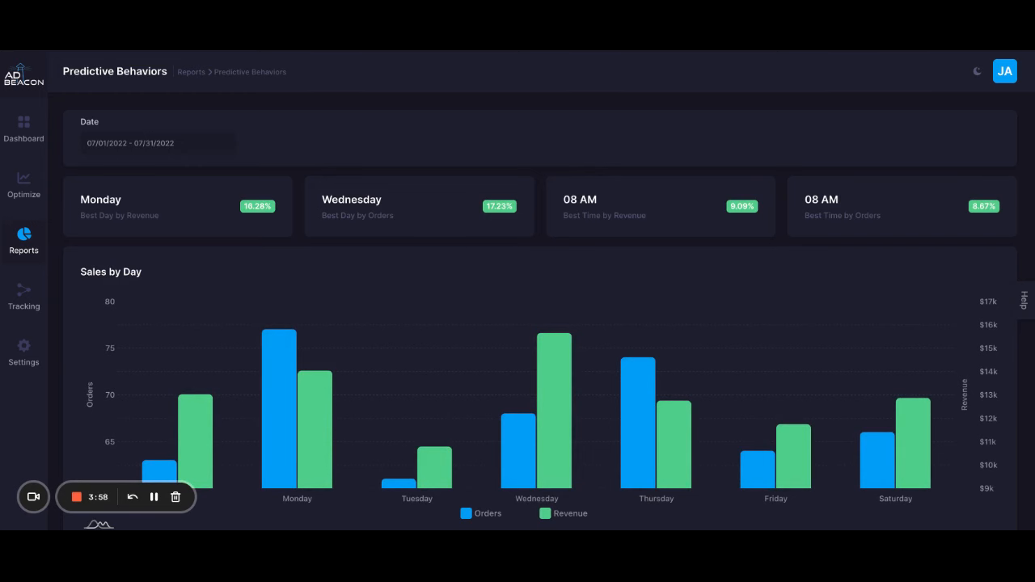
# Review the Predictive Behaviors Sales by Day and Sales by Hour charts
pyautogui.scroll(-3)
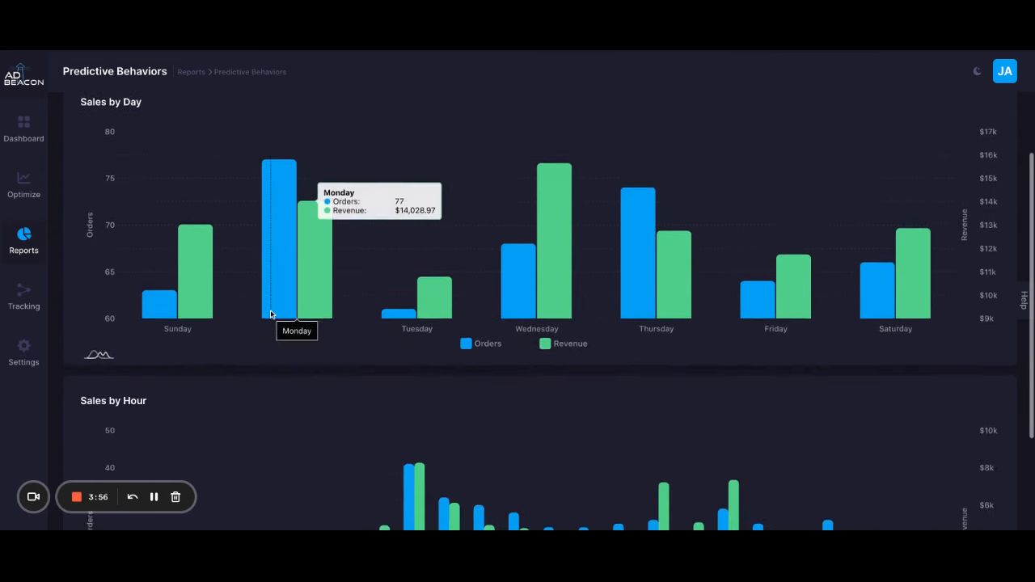
pyautogui.scroll(-3)
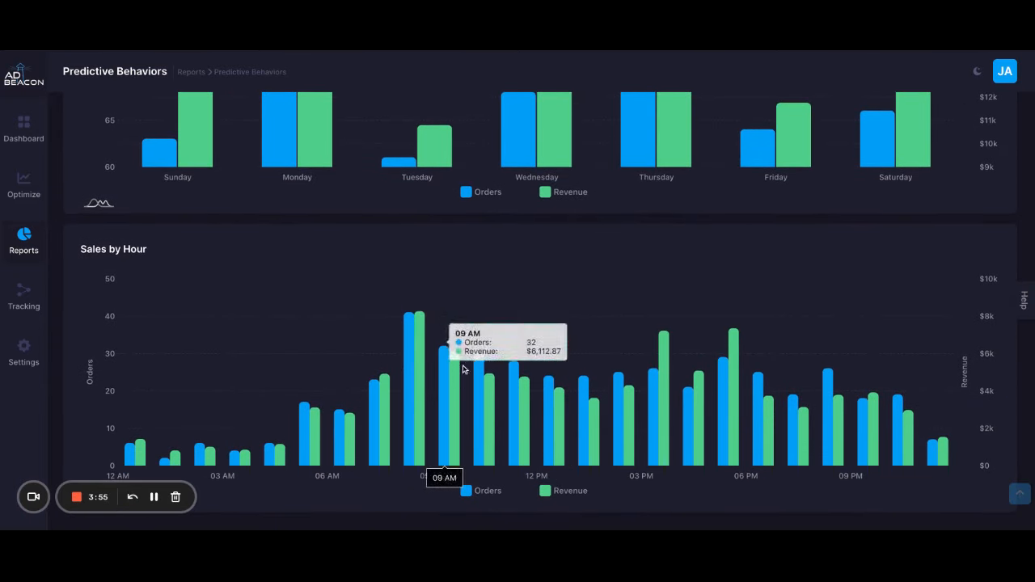
pyautogui.moveTo(521, 445)
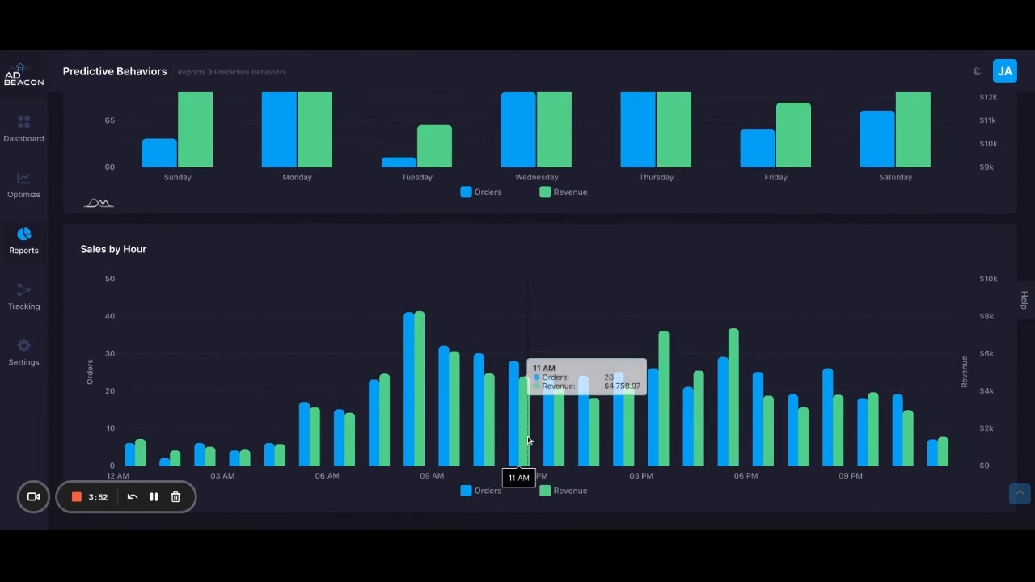
pyautogui.moveTo(598, 483)
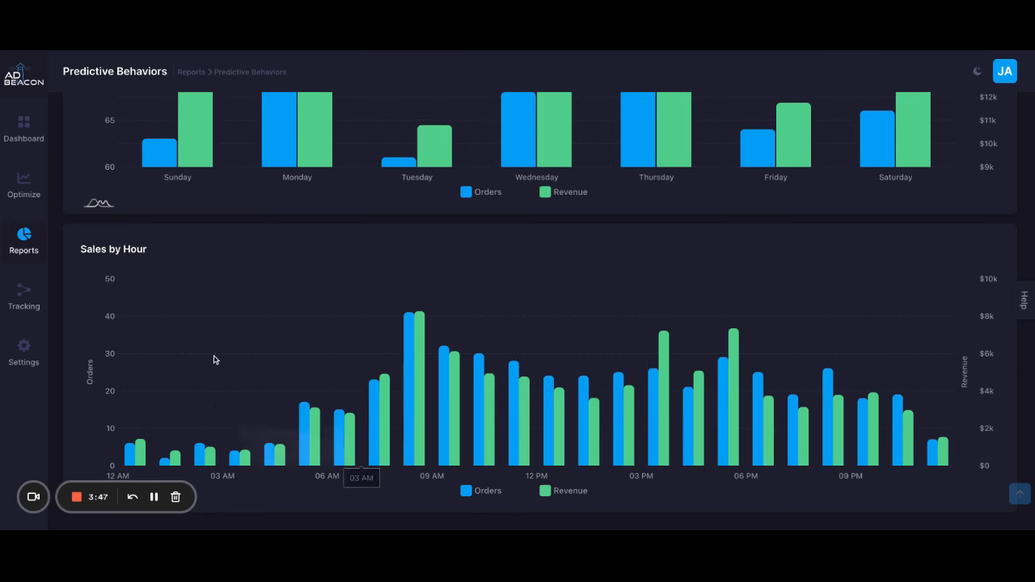
pyautogui.click(23, 241)
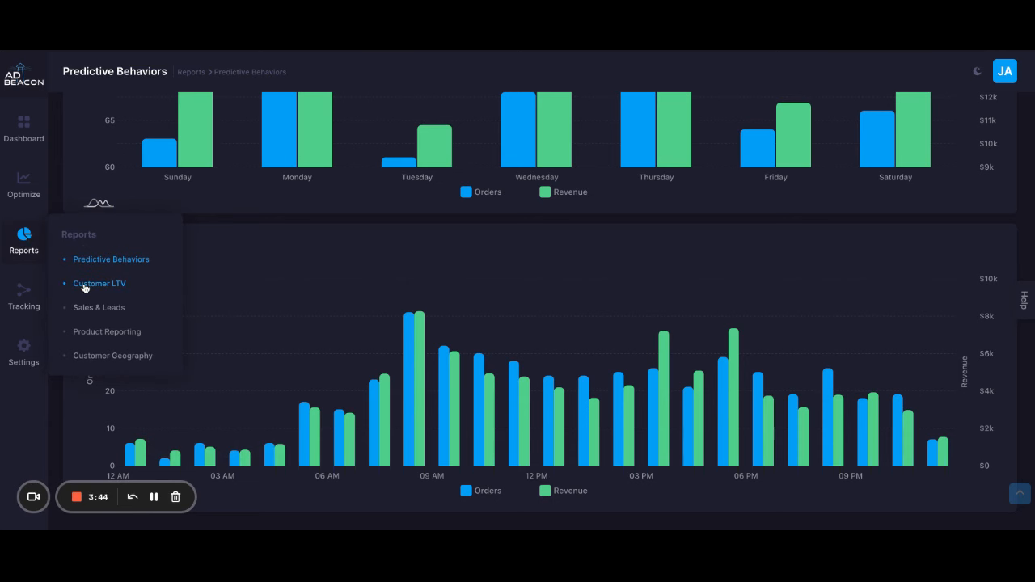
# View the Sales & Leads report's monthly customers, orders, sales metrics and customer frequency
pyautogui.click(97, 308)
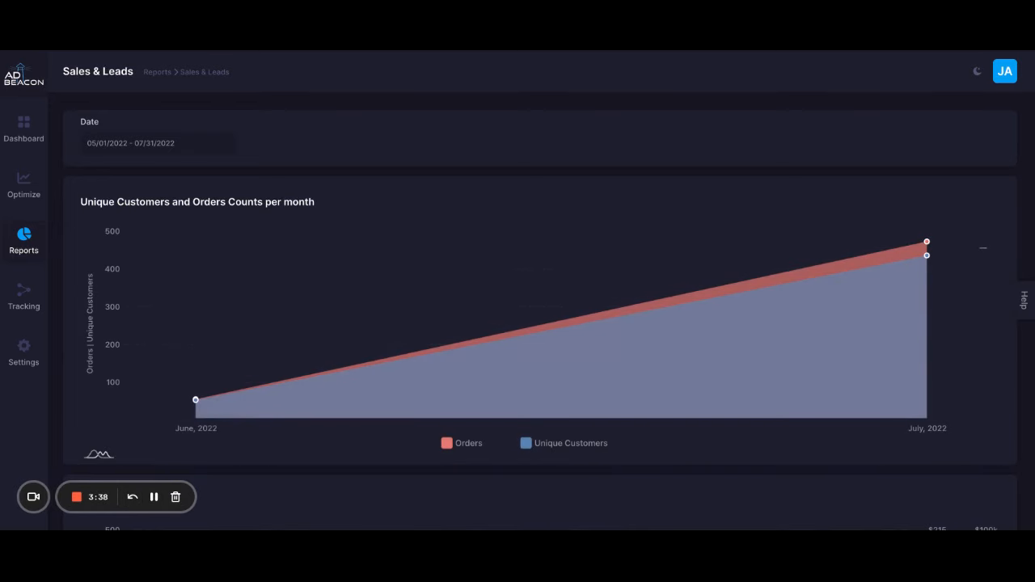
pyautogui.scroll(-3)
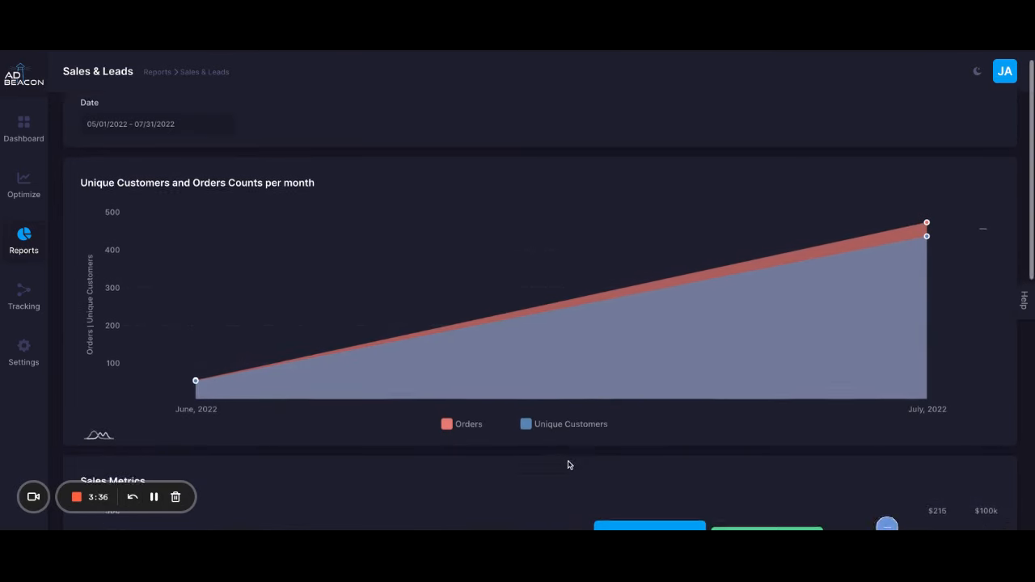
pyautogui.scroll(-3)
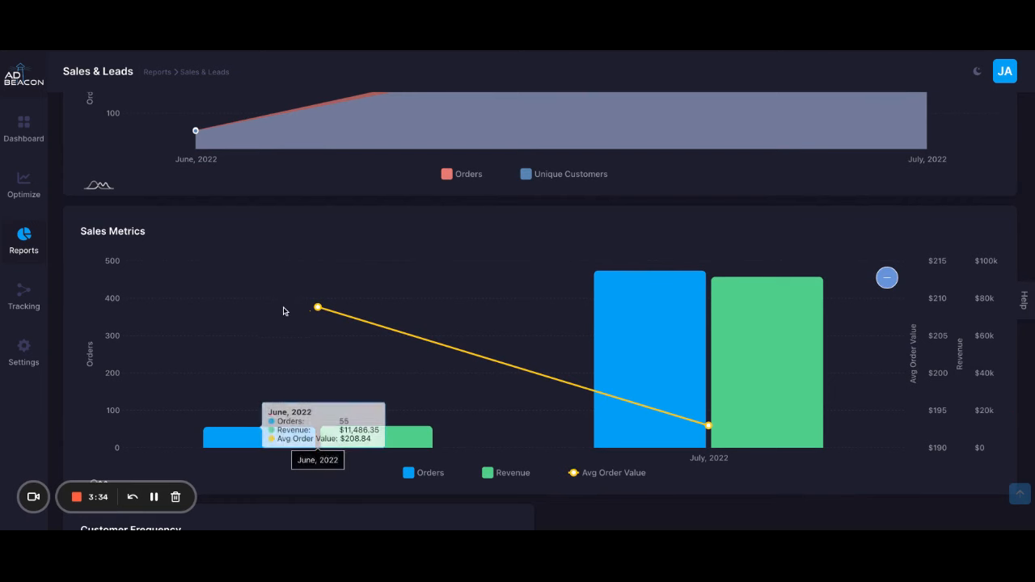
pyautogui.scroll(-3)
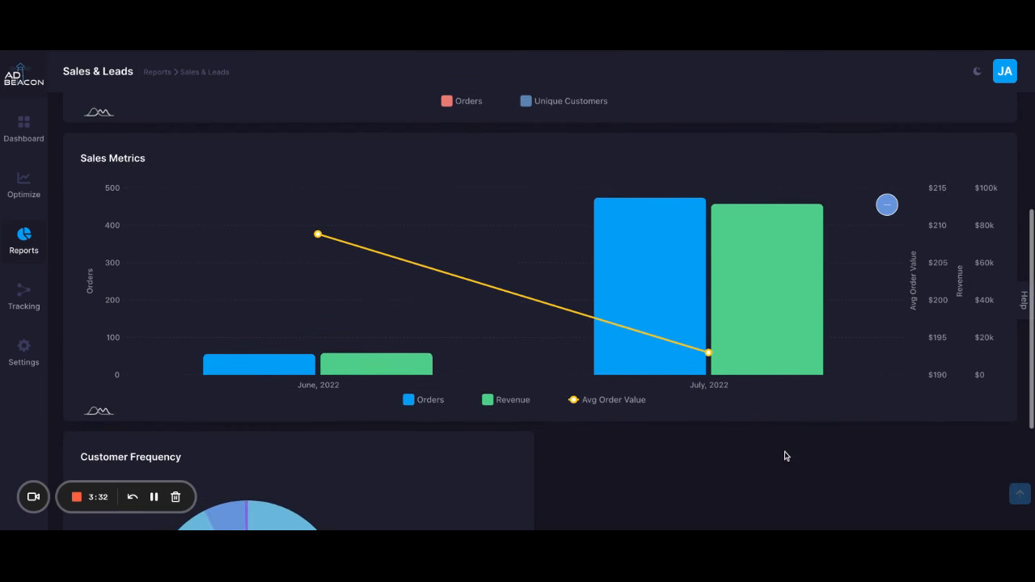
pyautogui.scroll(-3)
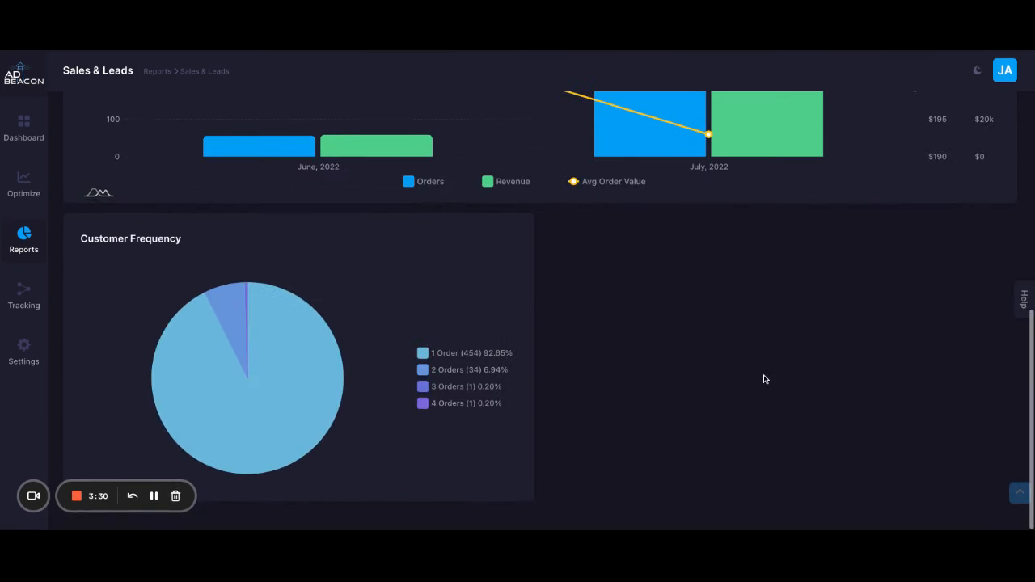
pyautogui.moveTo(259, 421)
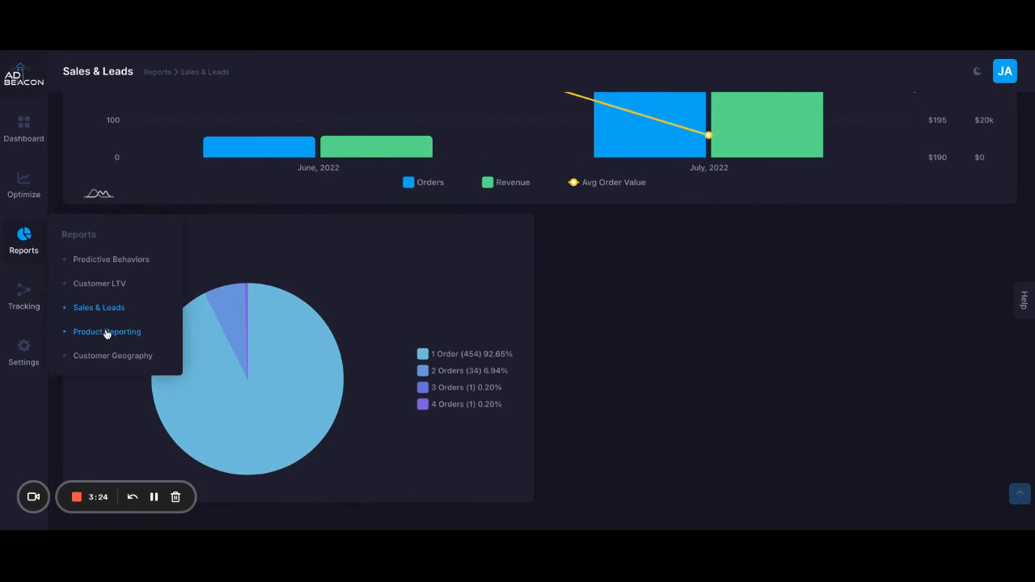
# View the Product Reporting top 10 products chart and Product Performance table
pyautogui.click(107, 332)
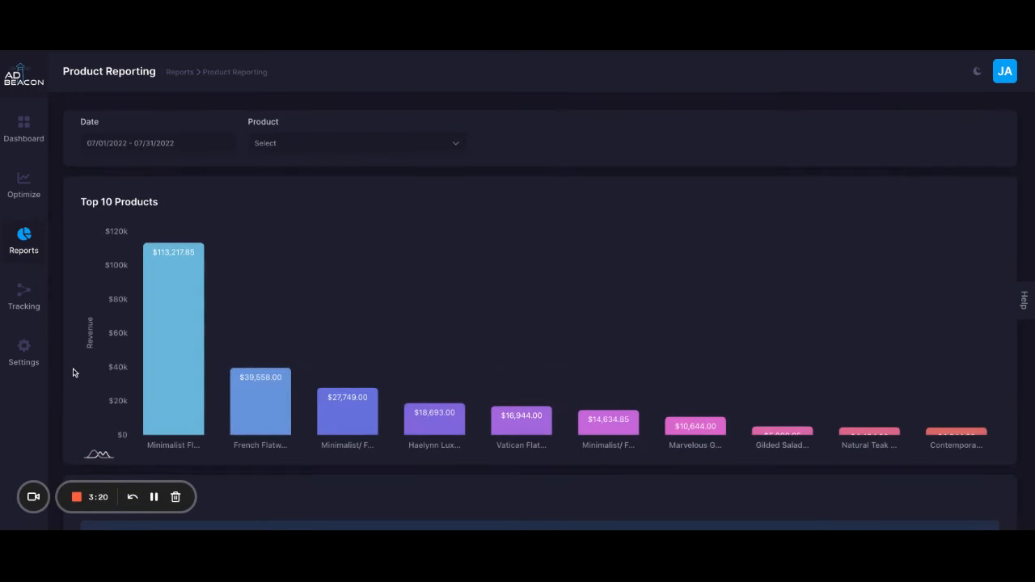
pyautogui.scroll(-3)
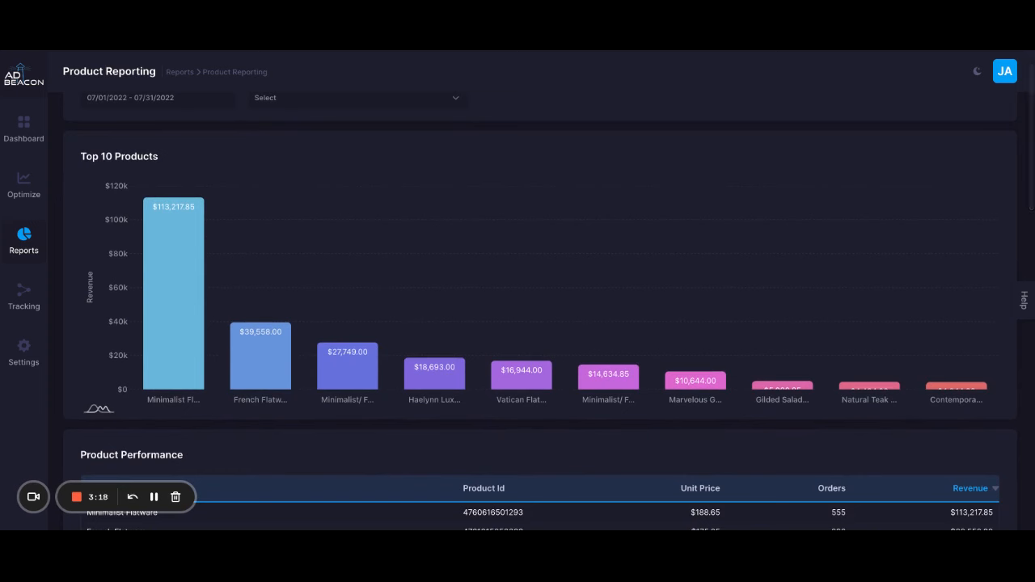
pyautogui.moveTo(241, 456)
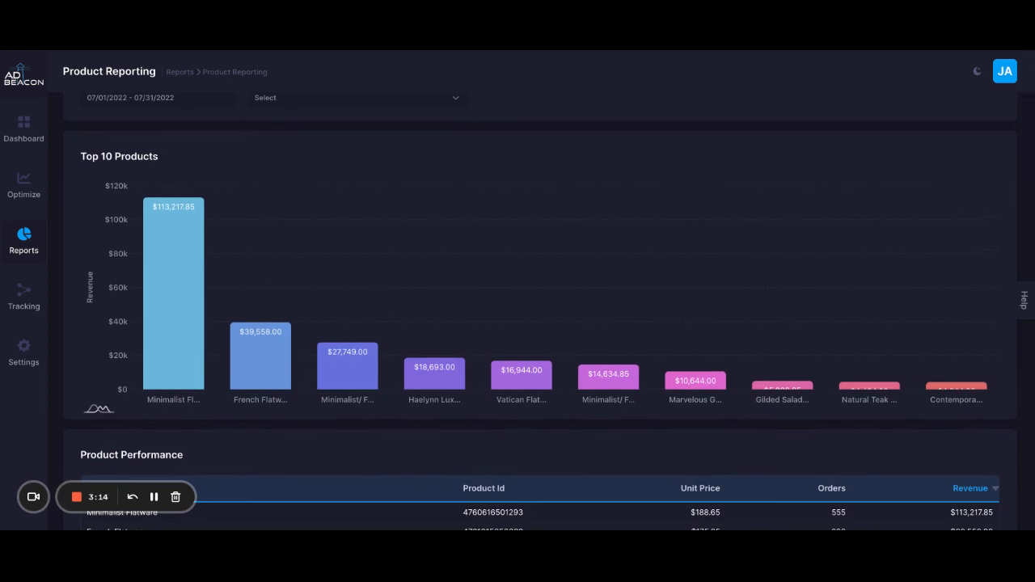
pyautogui.moveTo(726, 495)
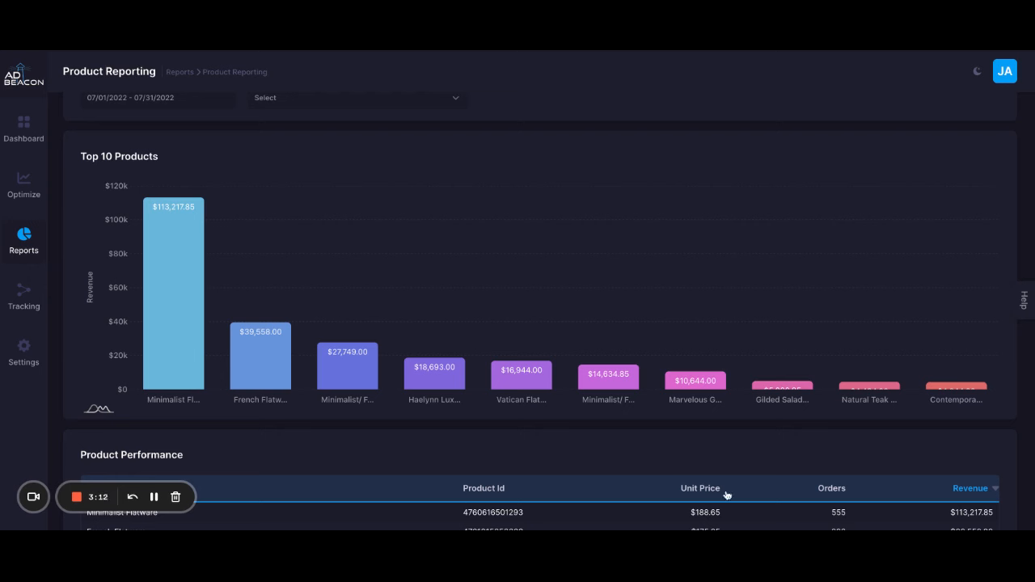
pyautogui.moveTo(595, 469)
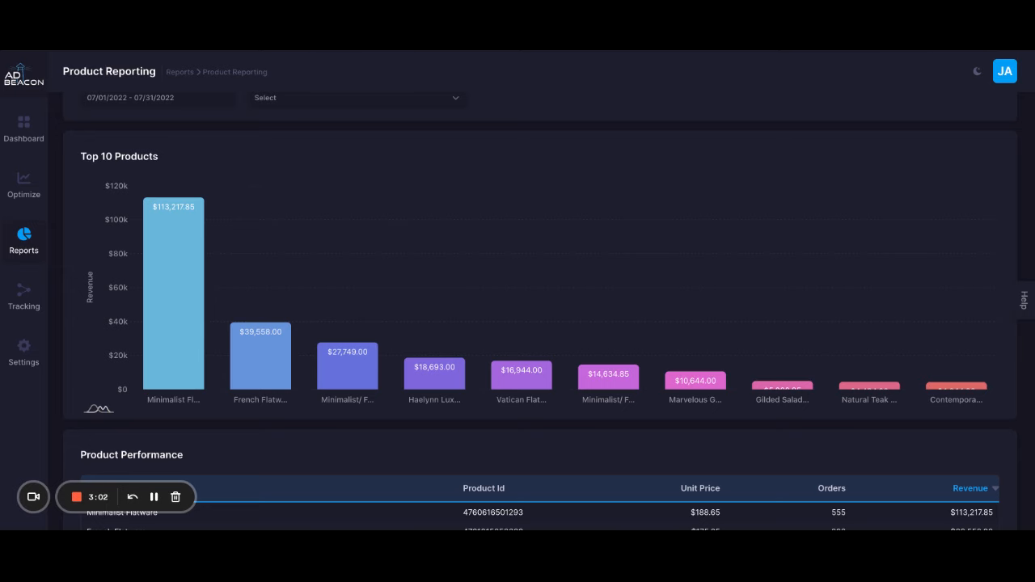
pyautogui.scroll(-3)
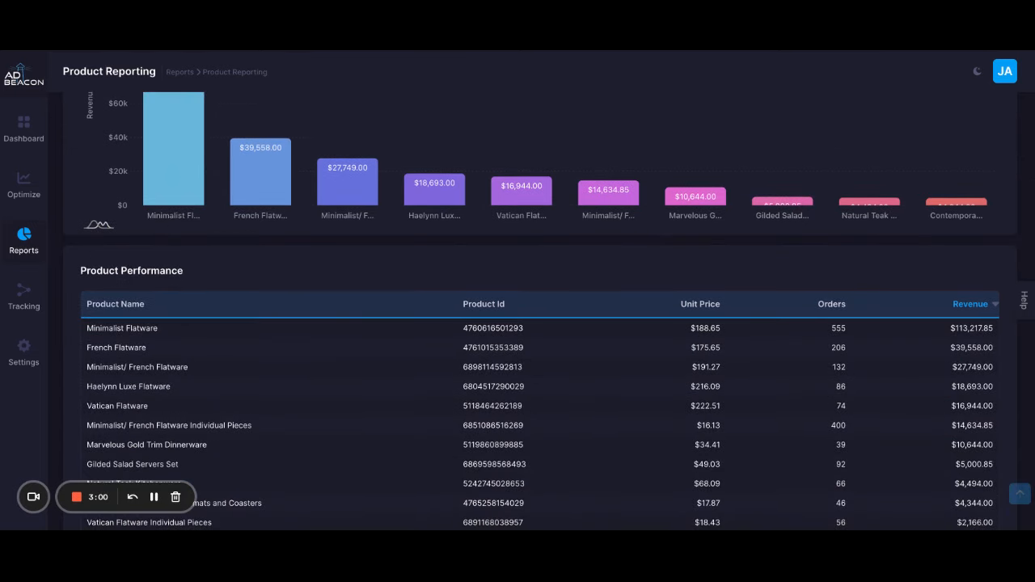
pyautogui.click(22, 241)
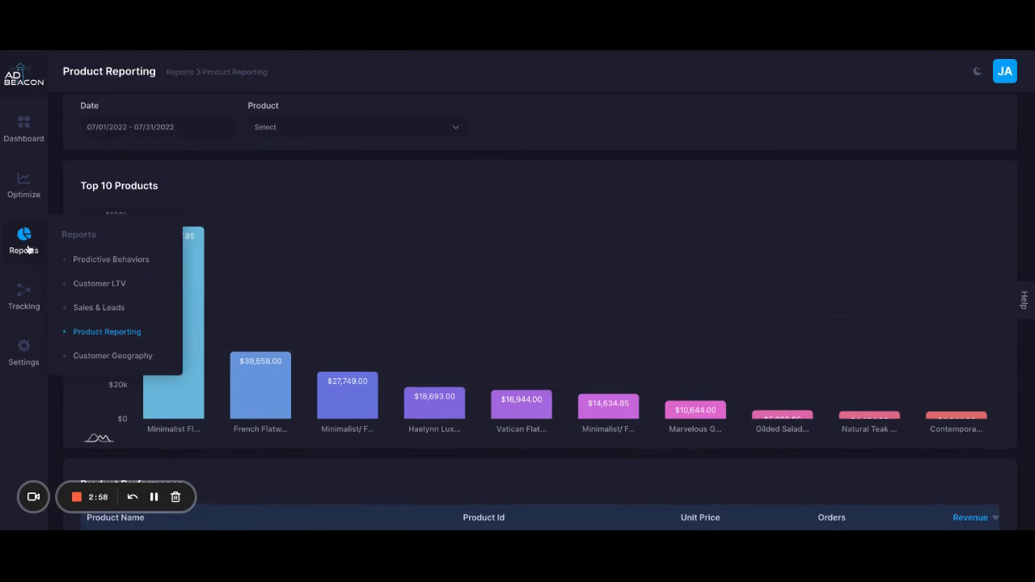
# View the Customer Geography report's World Order Map of customer locations
pyautogui.click(113, 356)
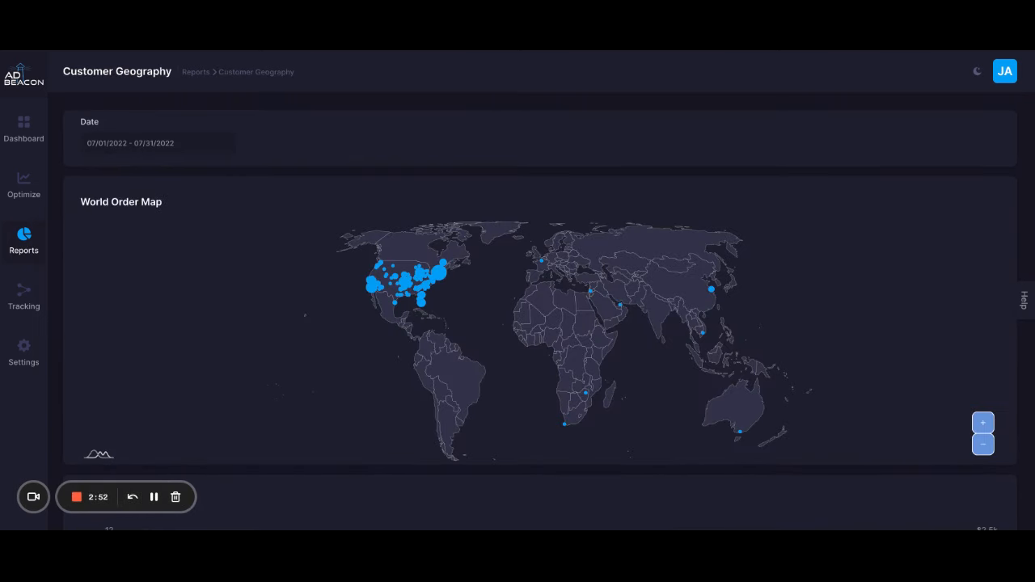
pyautogui.moveTo(436, 275)
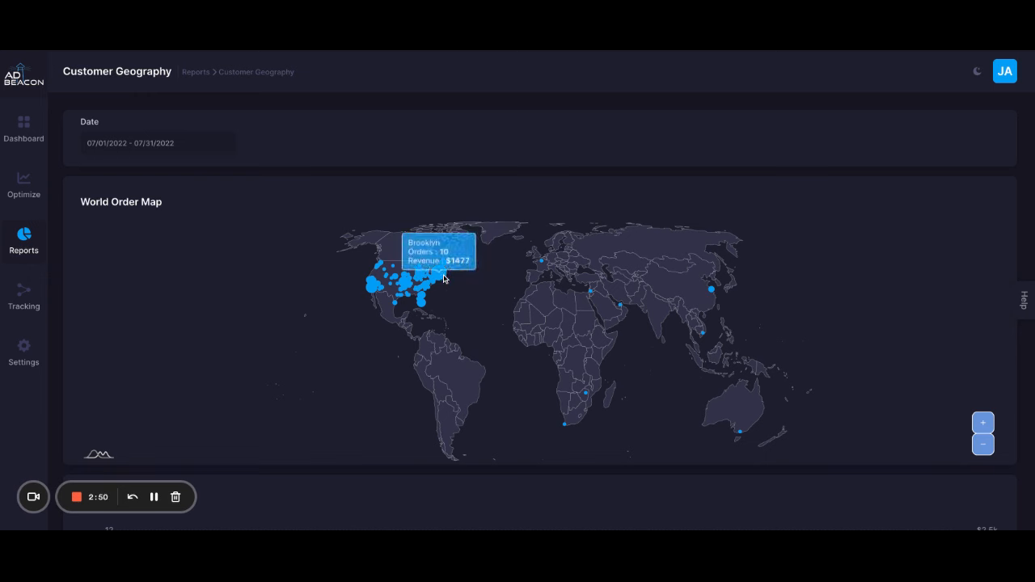
pyautogui.moveTo(453, 487)
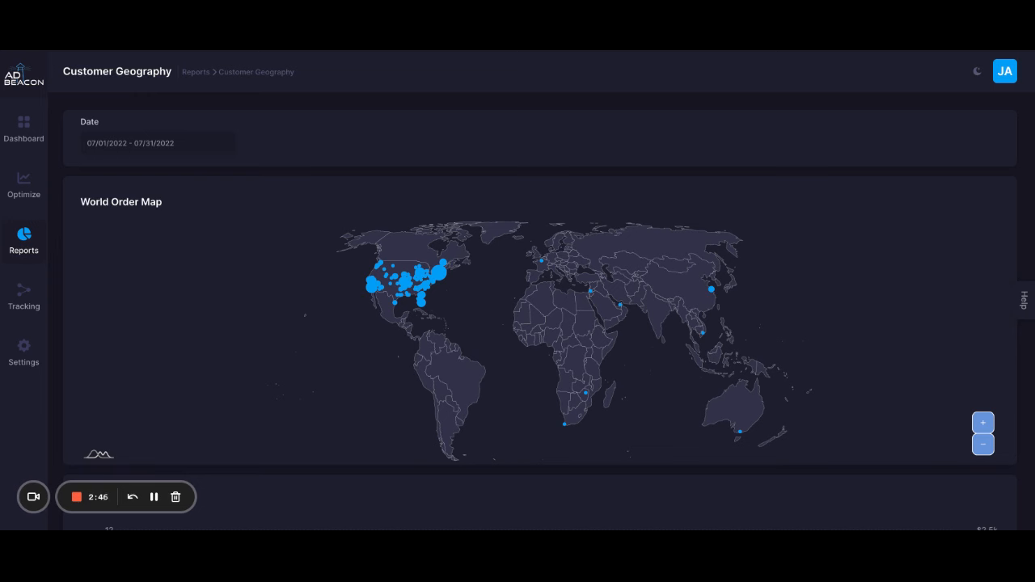
pyautogui.moveTo(459, 272)
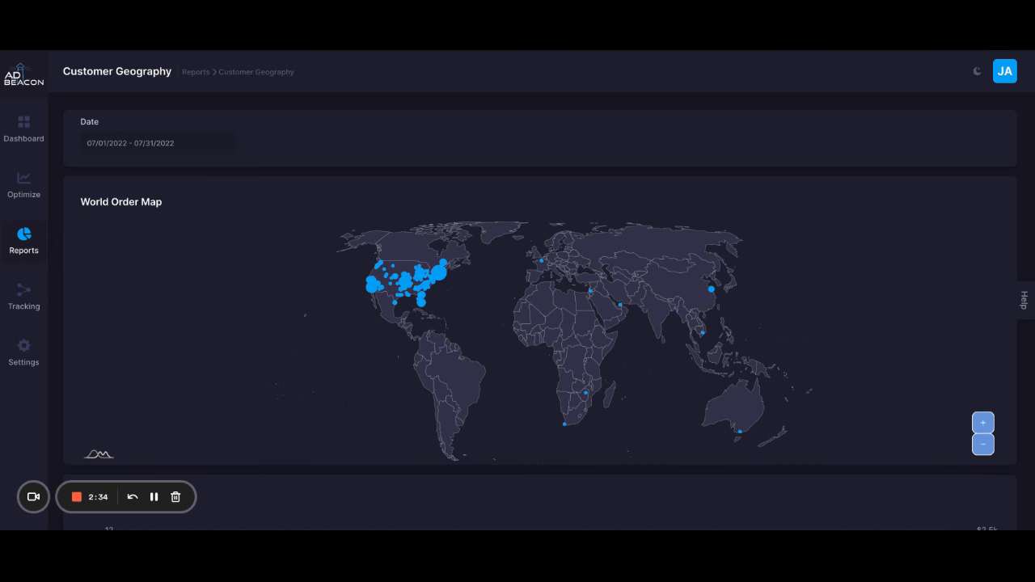
pyautogui.scroll(-3)
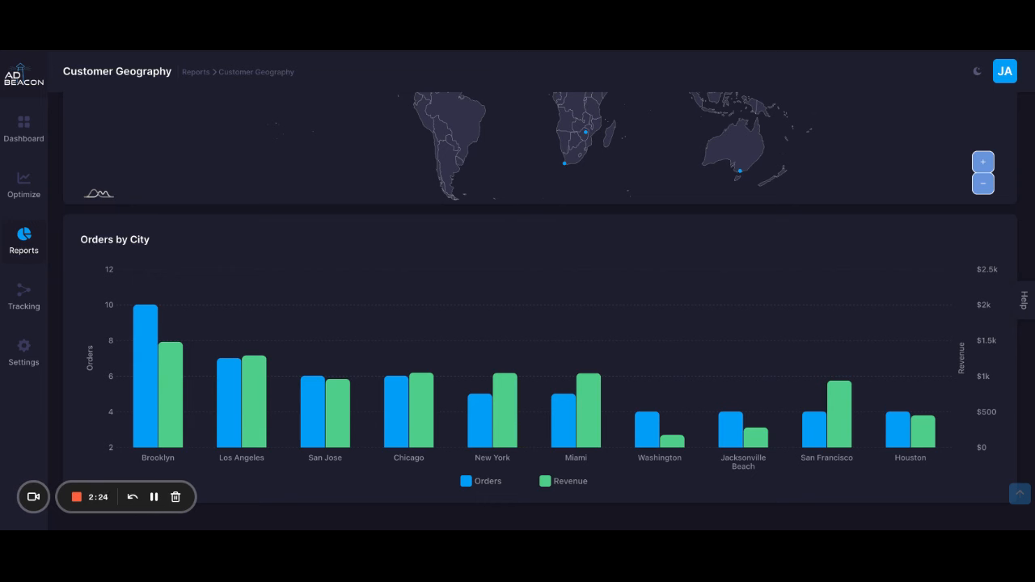
pyautogui.moveTo(76, 497)
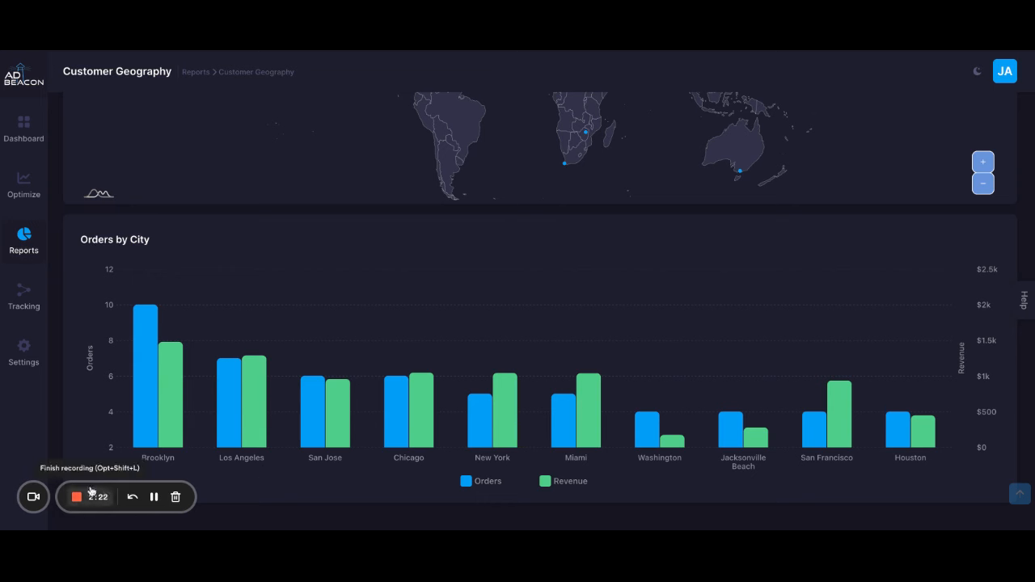